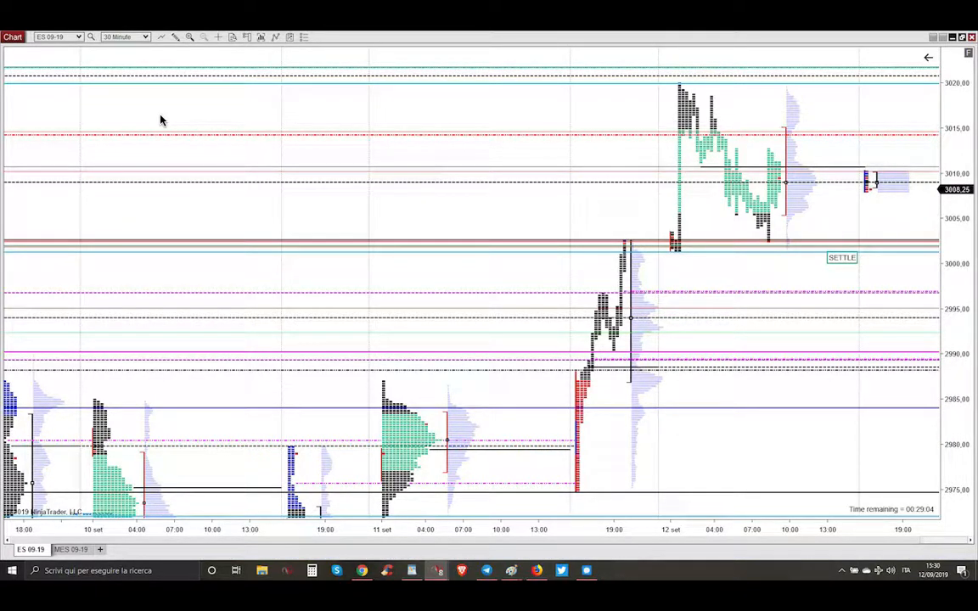
pyautogui.moveTo(581, 356)
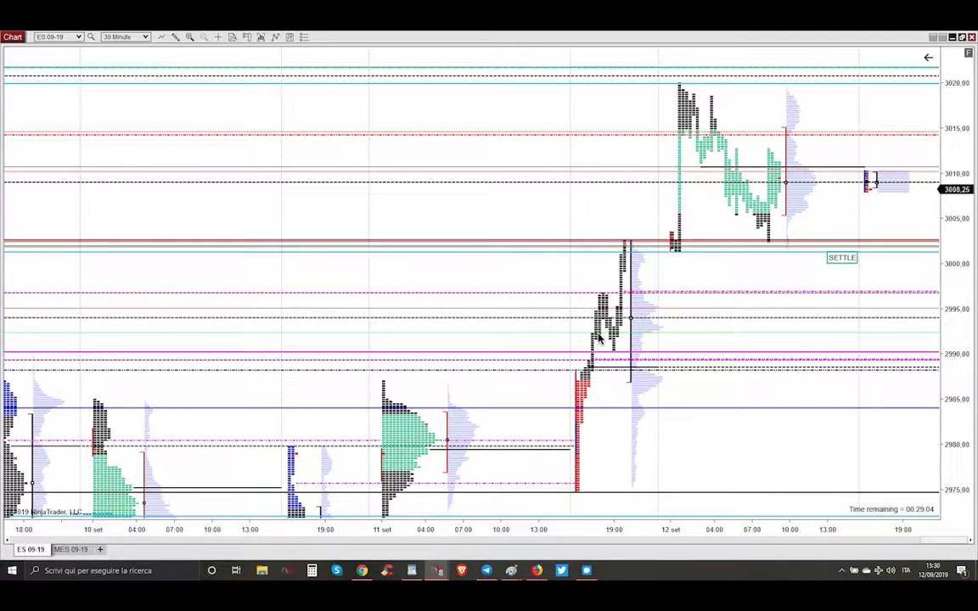
pyautogui.moveTo(628, 275)
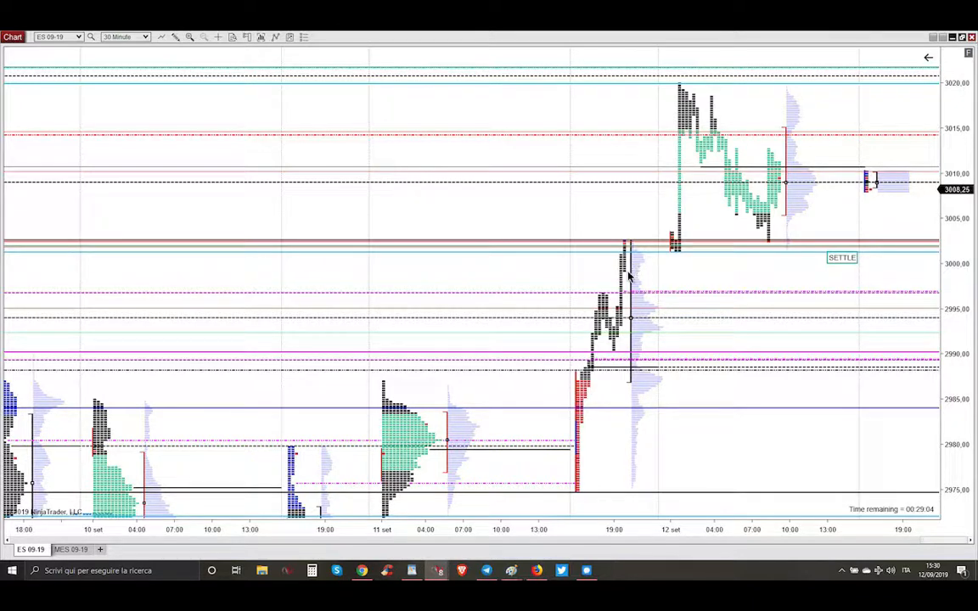
pyautogui.moveTo(597, 372)
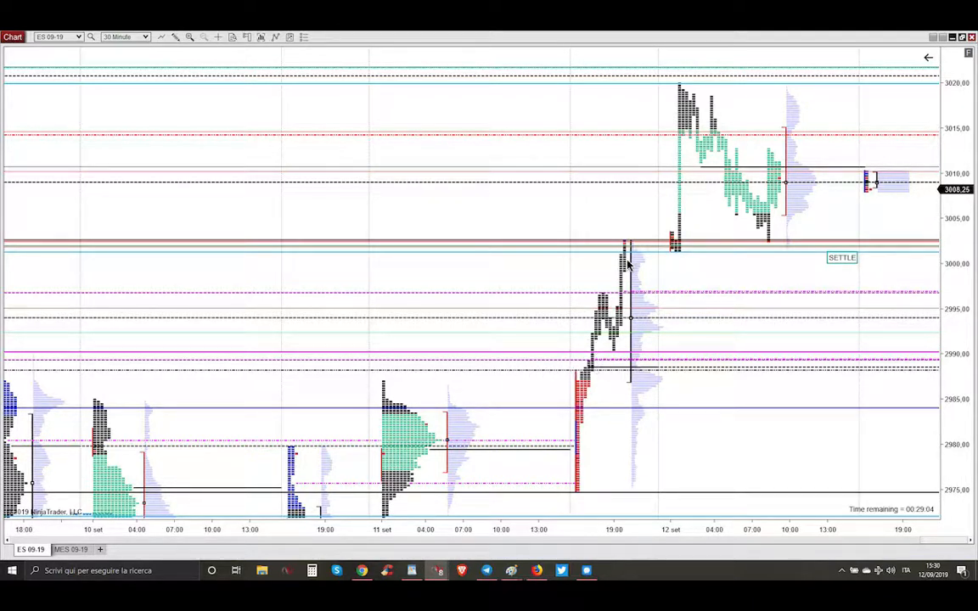
pyautogui.moveTo(669, 258)
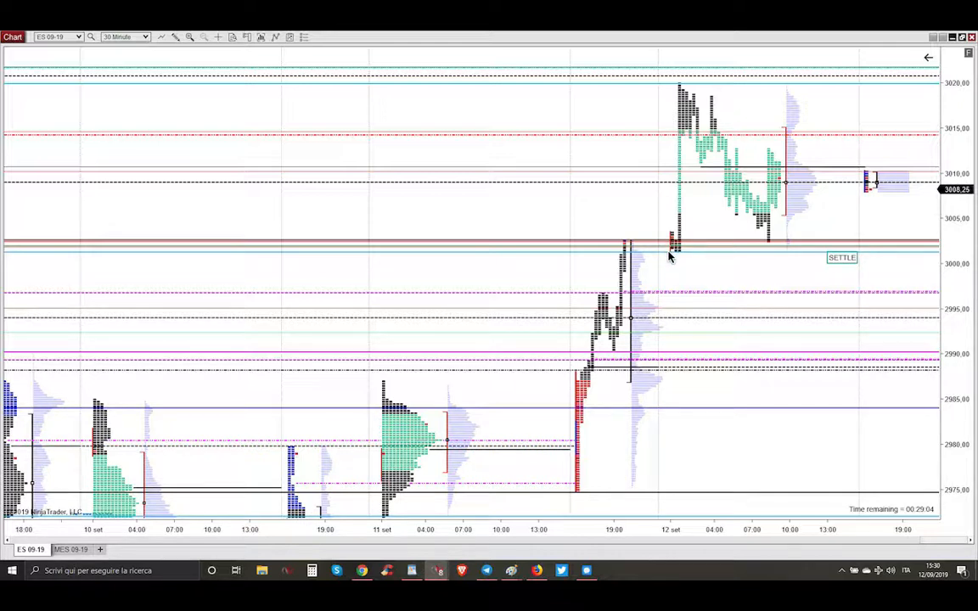
pyautogui.moveTo(700, 146)
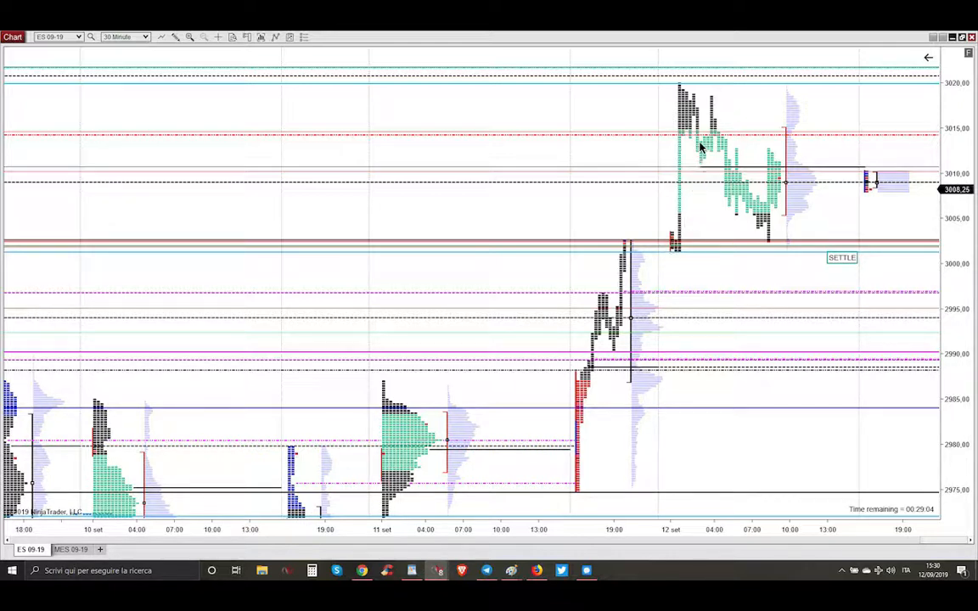
pyautogui.moveTo(712, 132)
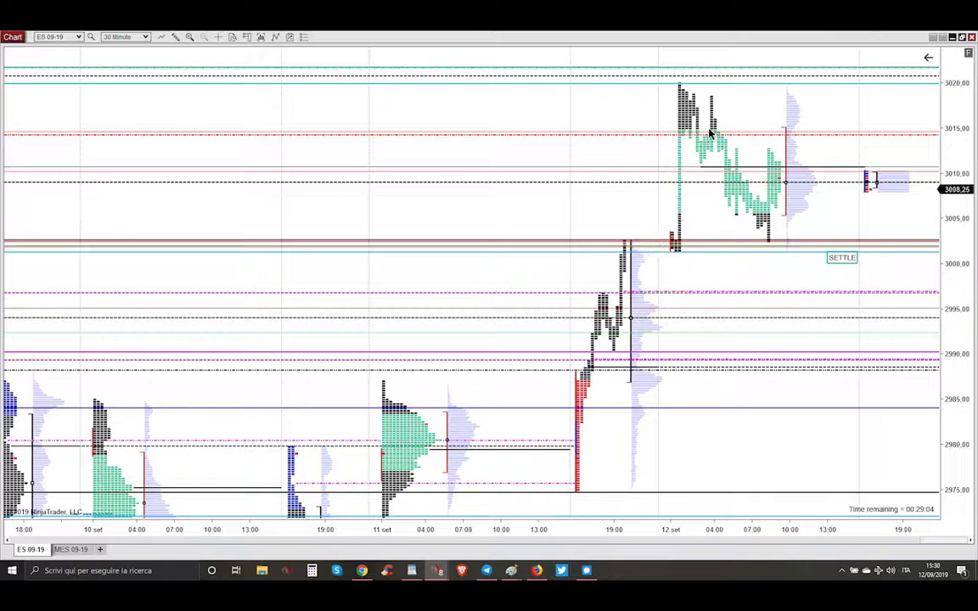
pyautogui.moveTo(740, 195)
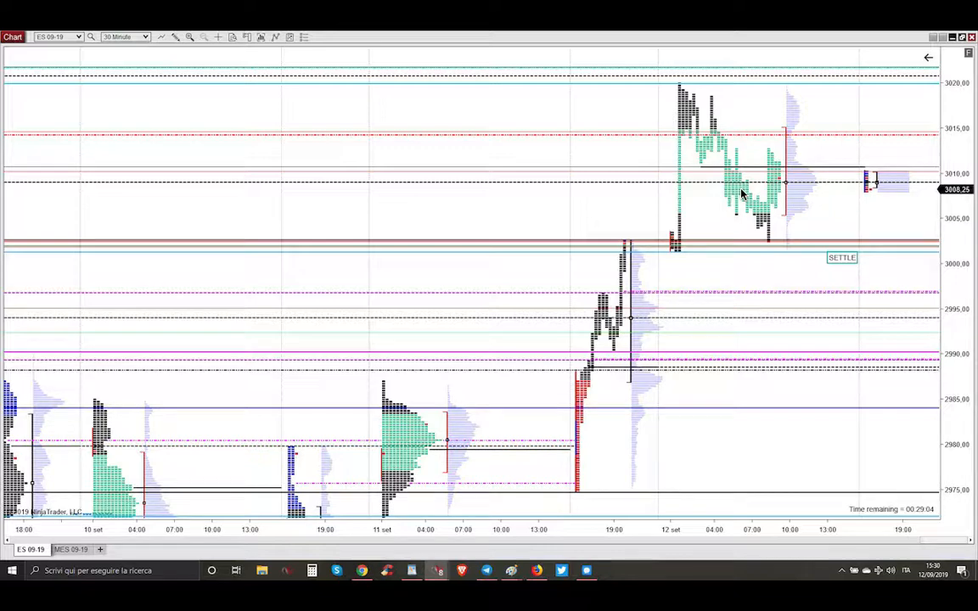
pyautogui.moveTo(774, 185)
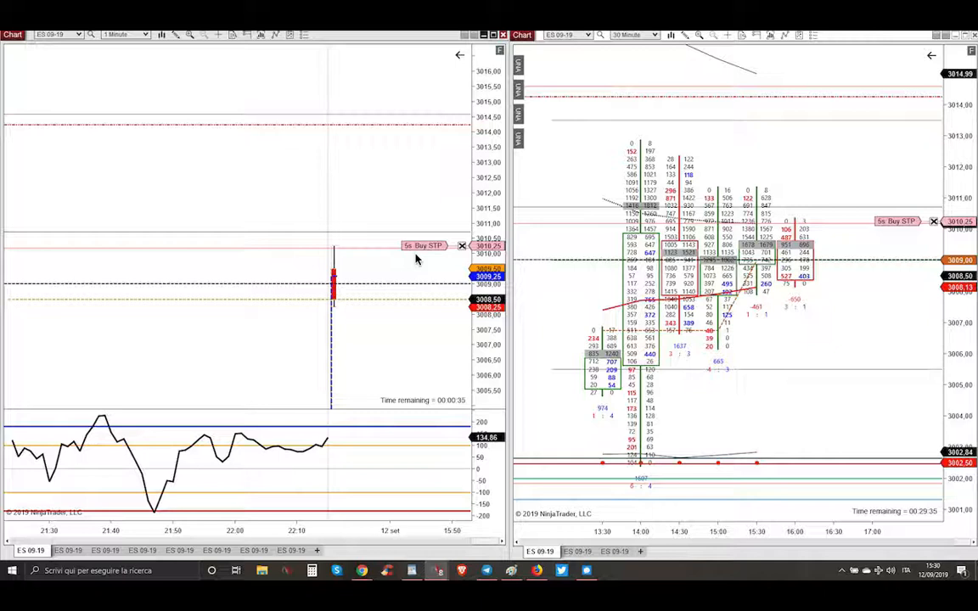
pyautogui.moveTo(319, 258)
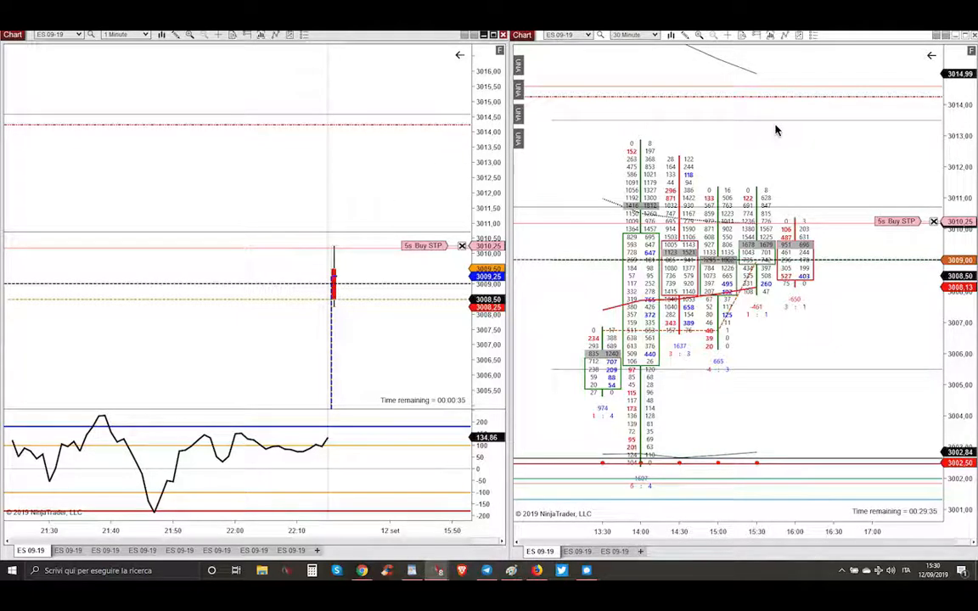
pyautogui.moveTo(438, 260)
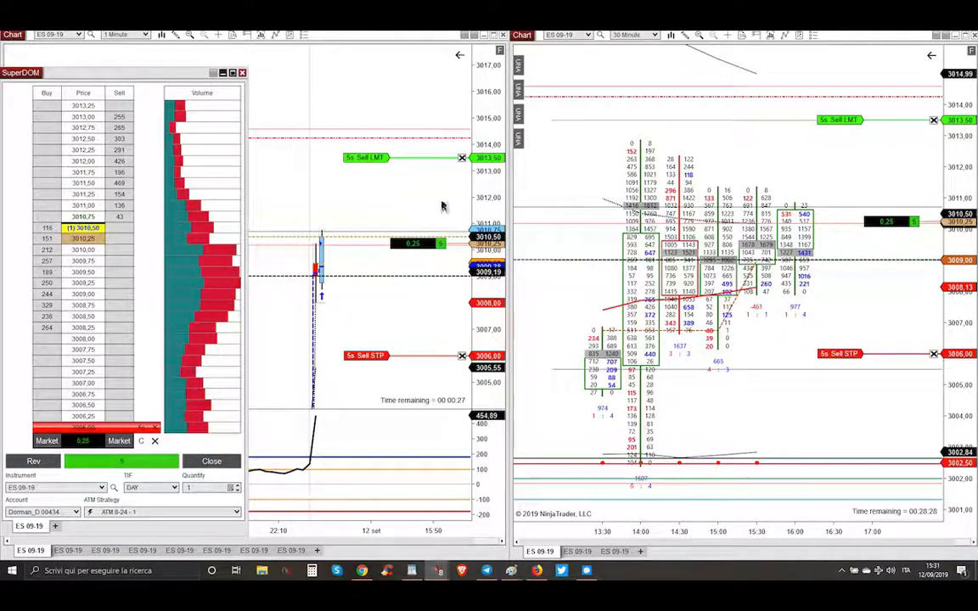
pyautogui.moveTo(808, 128)
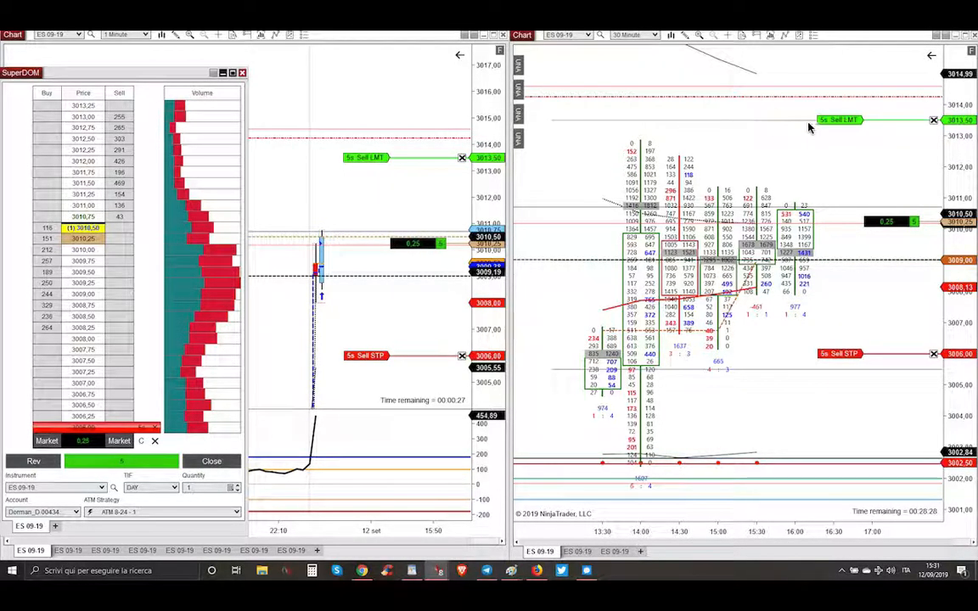